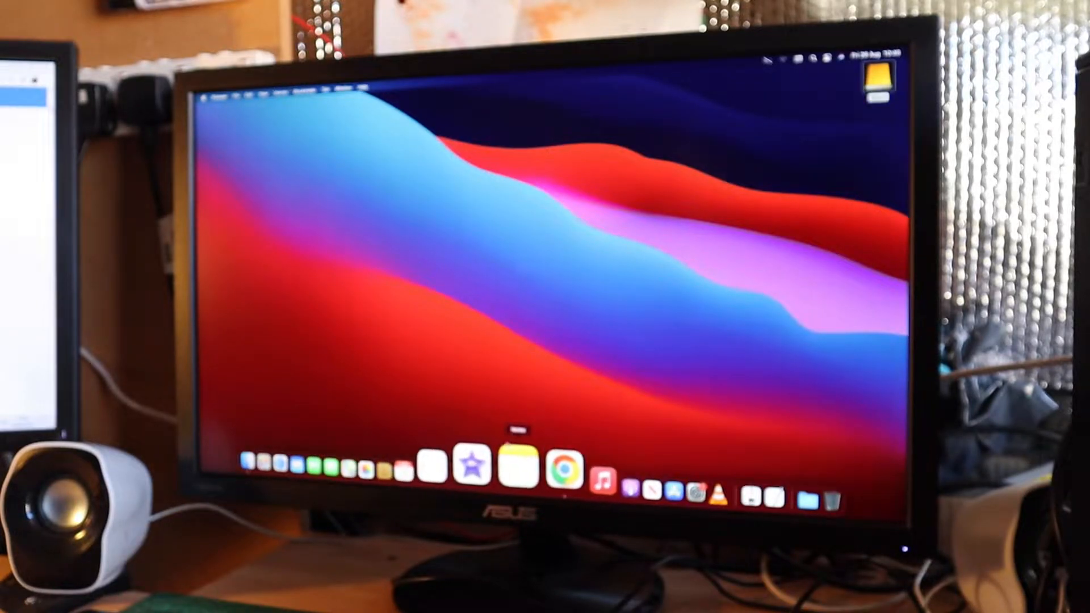
- Play the graphics card upgrade video on YouTube in the web browser, then leave the browser
click(564, 468)
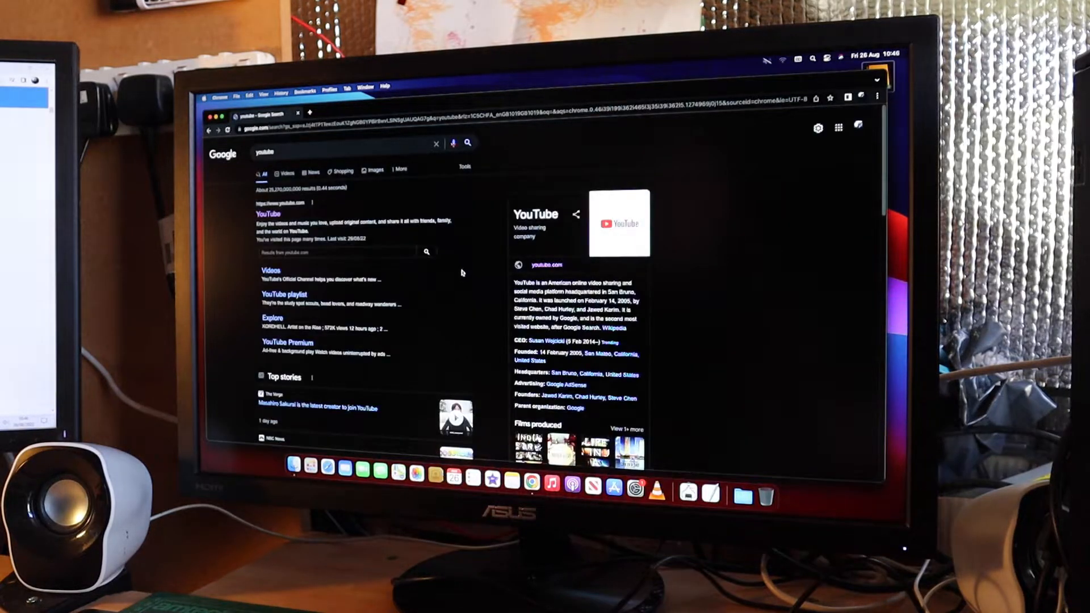
click(267, 213)
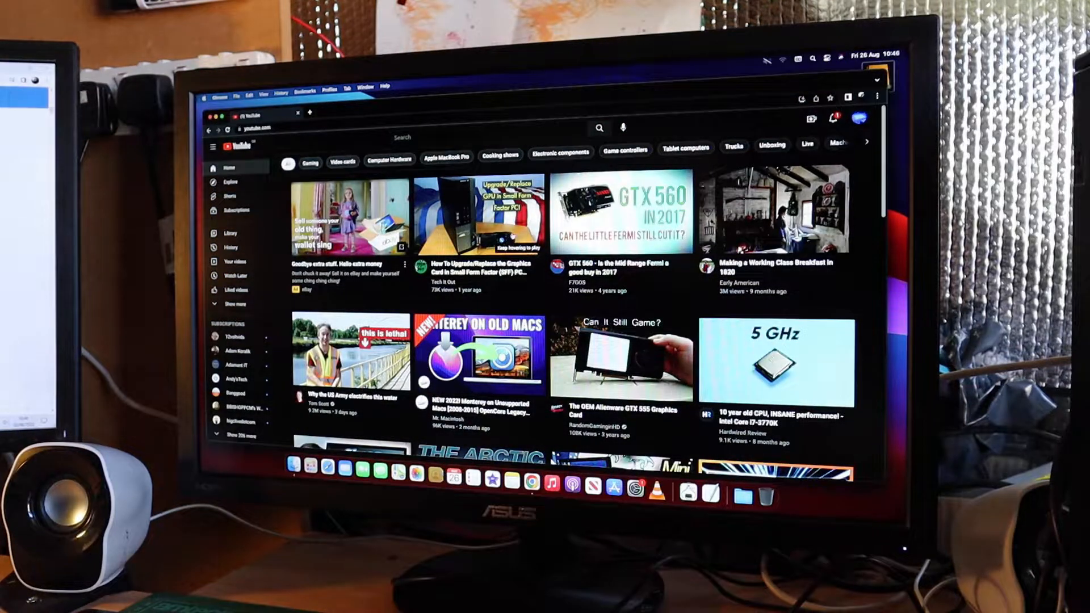
click(480, 216)
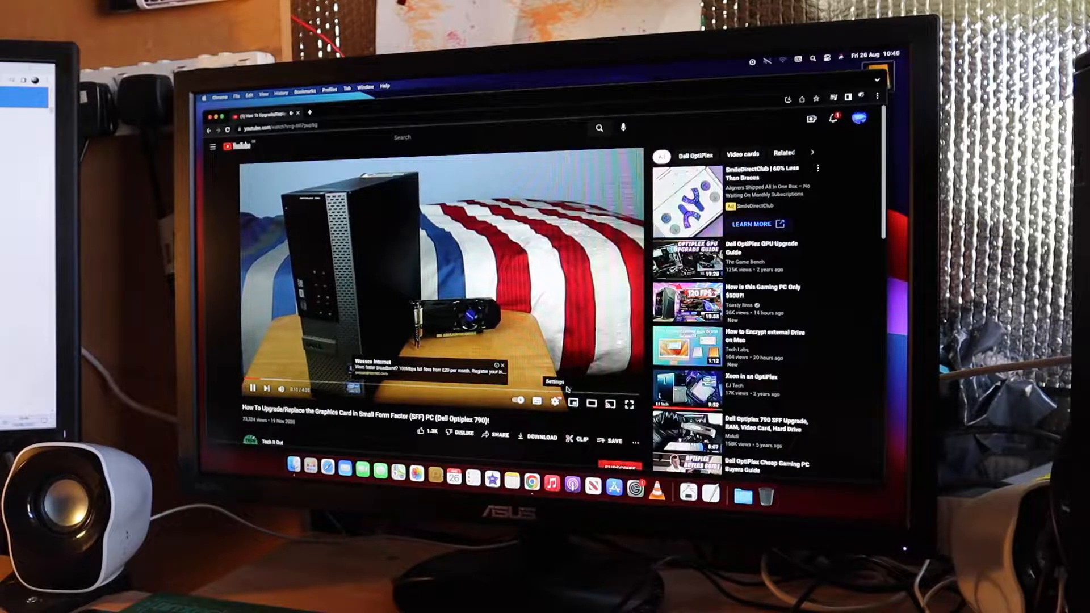
click(554, 402)
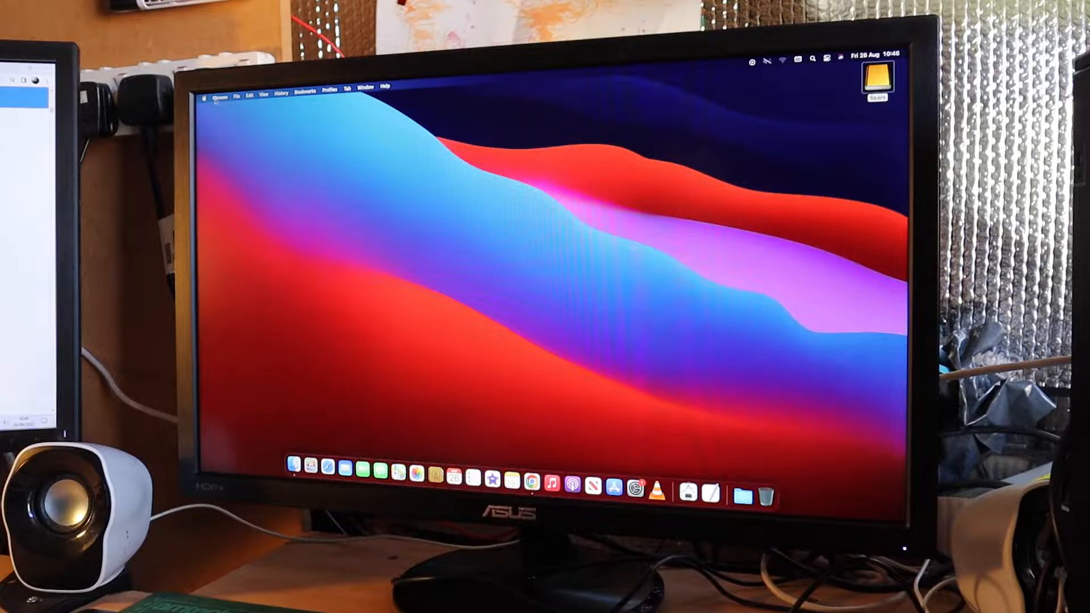
click(220, 86)
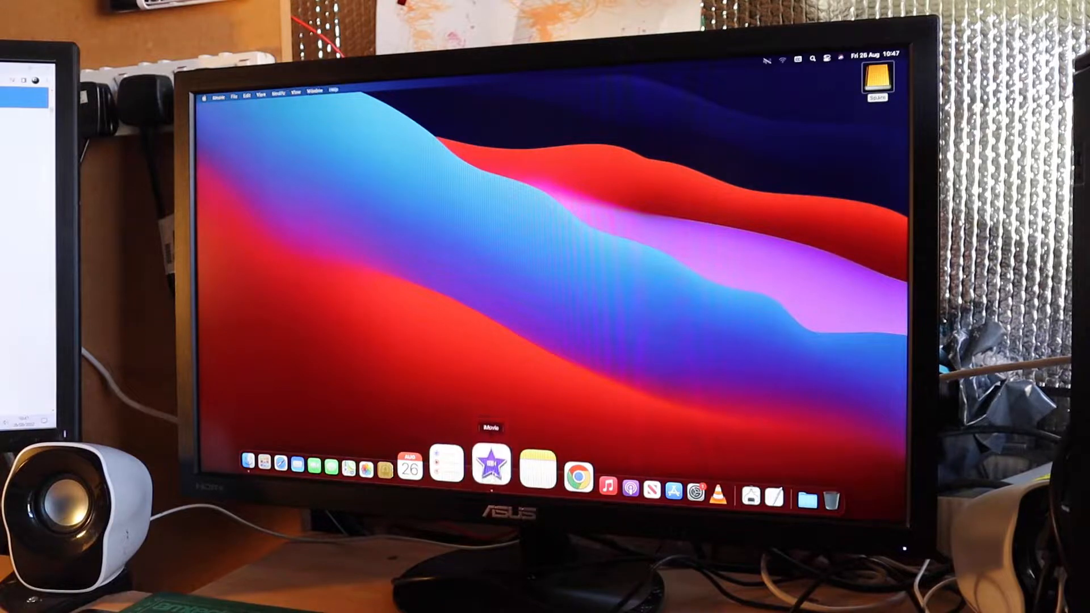
- Preview the project's clip in iMovie and quit the video editor
click(492, 463)
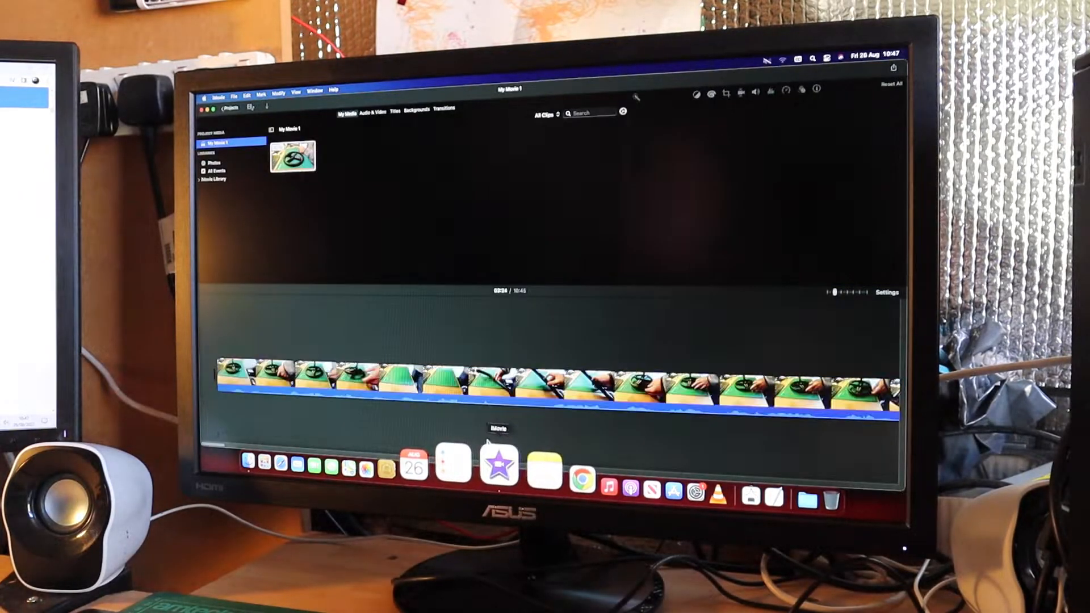
click(590, 379)
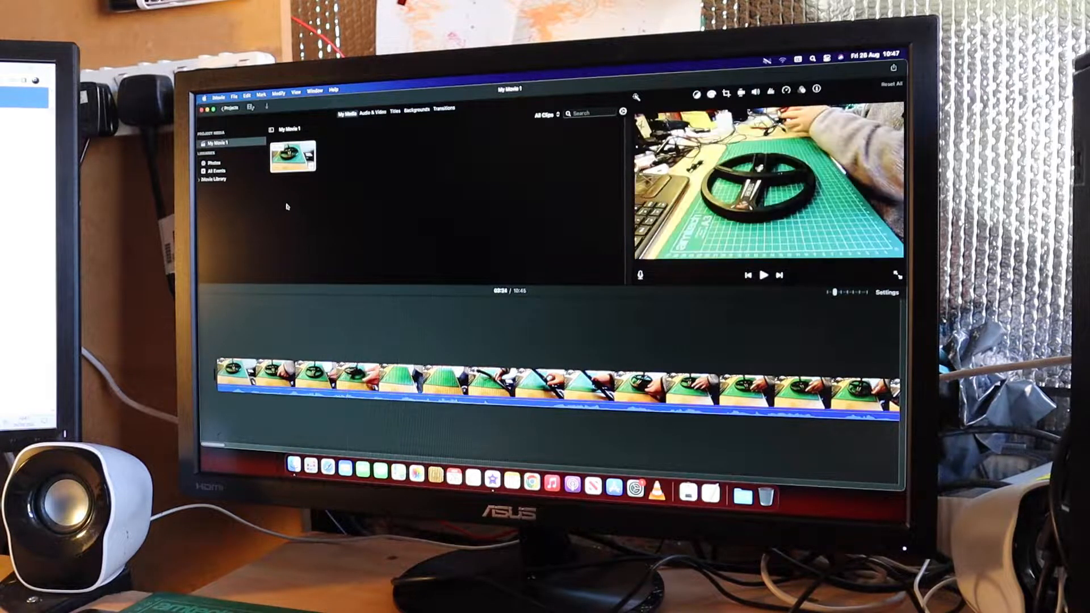
click(223, 90)
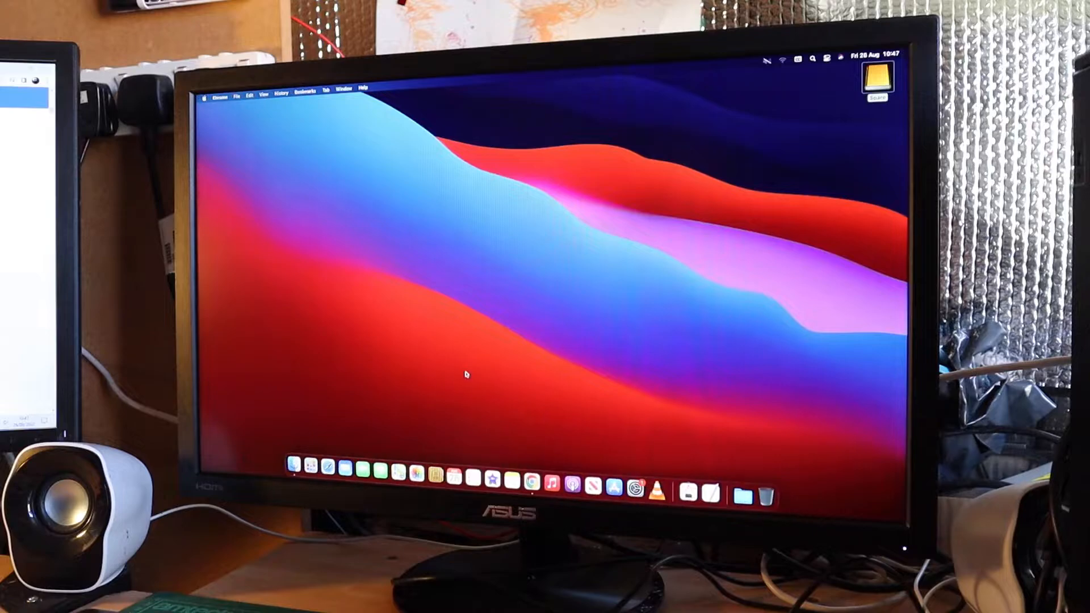
- Search for tonymacx86 in Chrome and load the tonymacx86.com home page
click(533, 466)
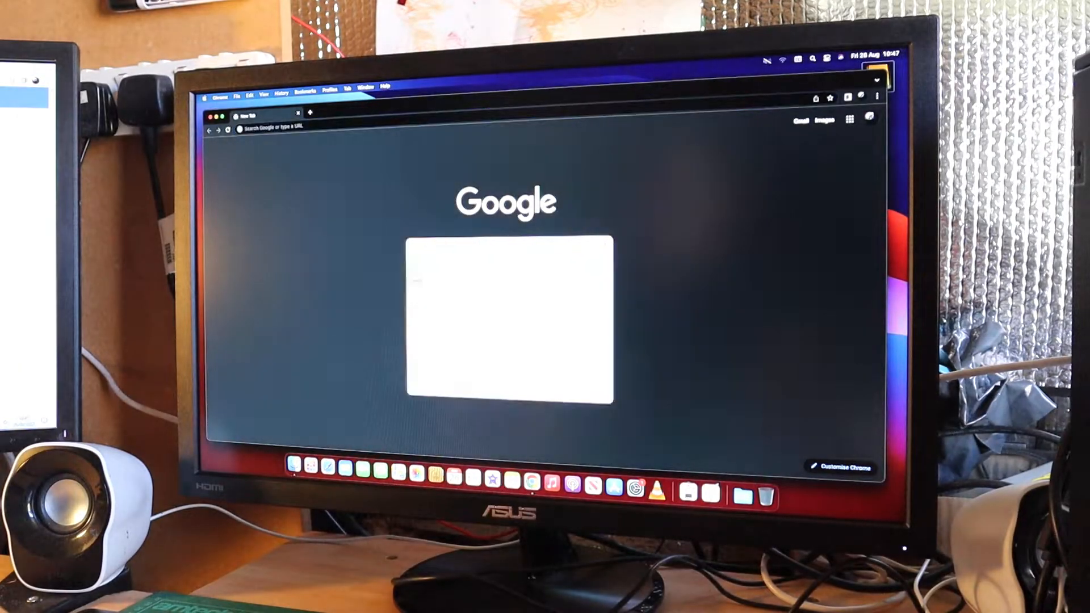
text(tonymac)
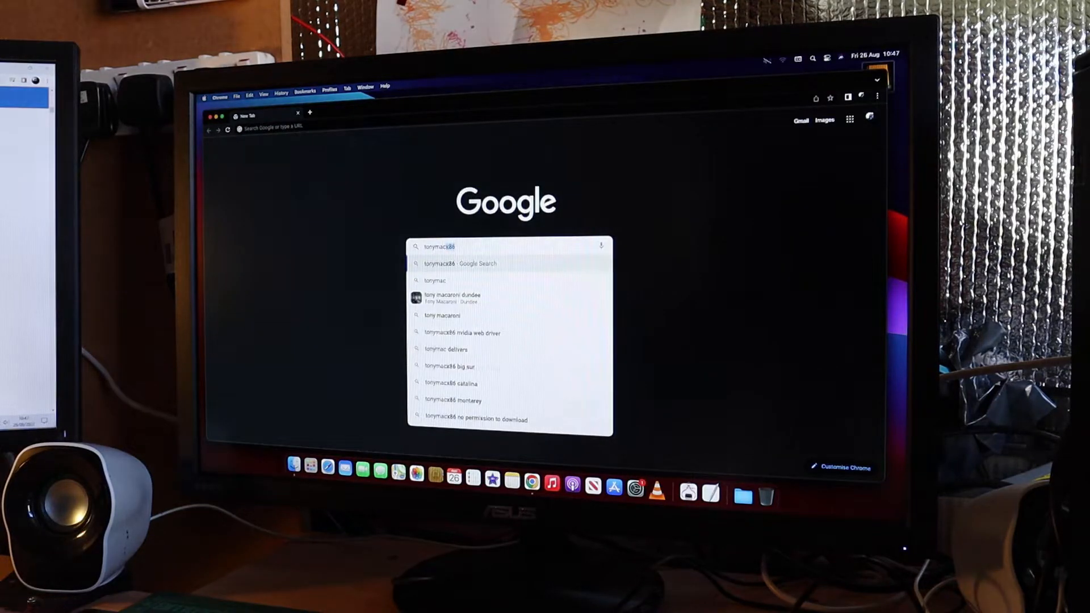
key(Return)
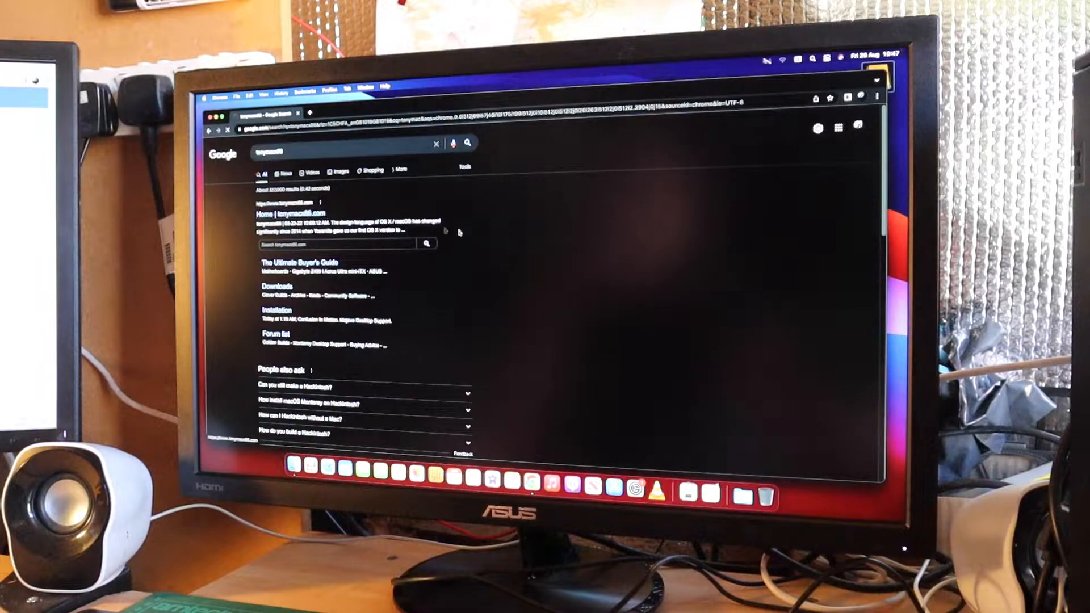
click(290, 213)
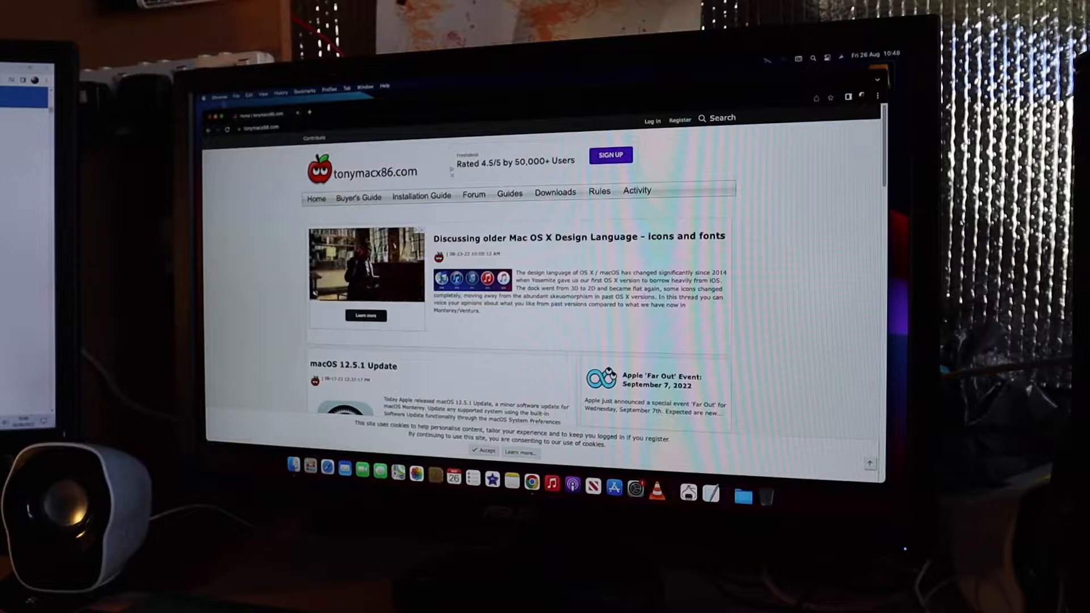
click(219, 86)
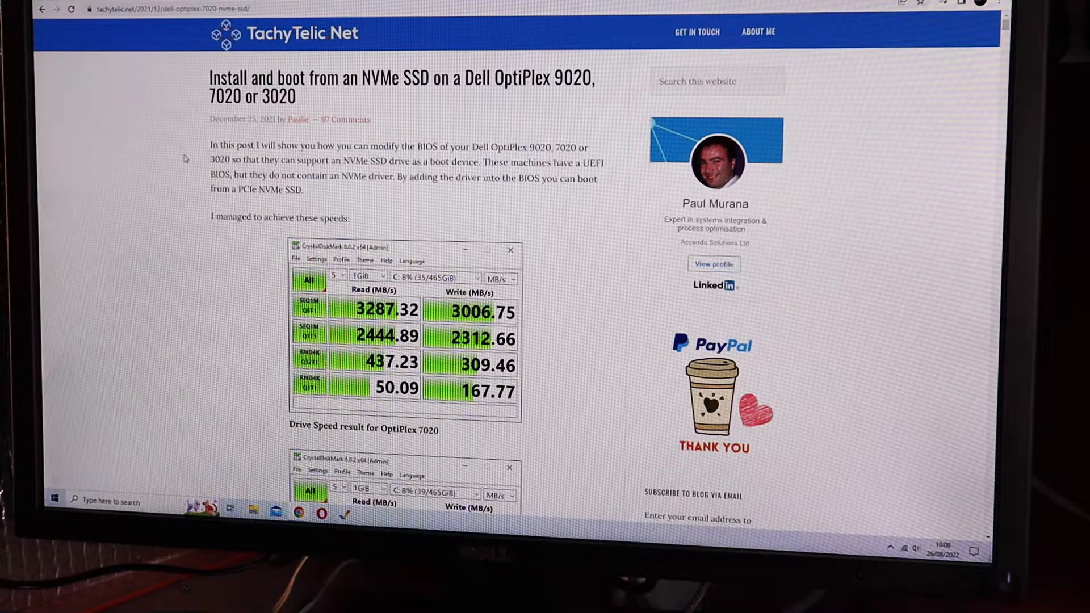
- Scroll the TachyTelic guide down to its Required Hardware and Procedure Overview sections
scroll(down, 3)
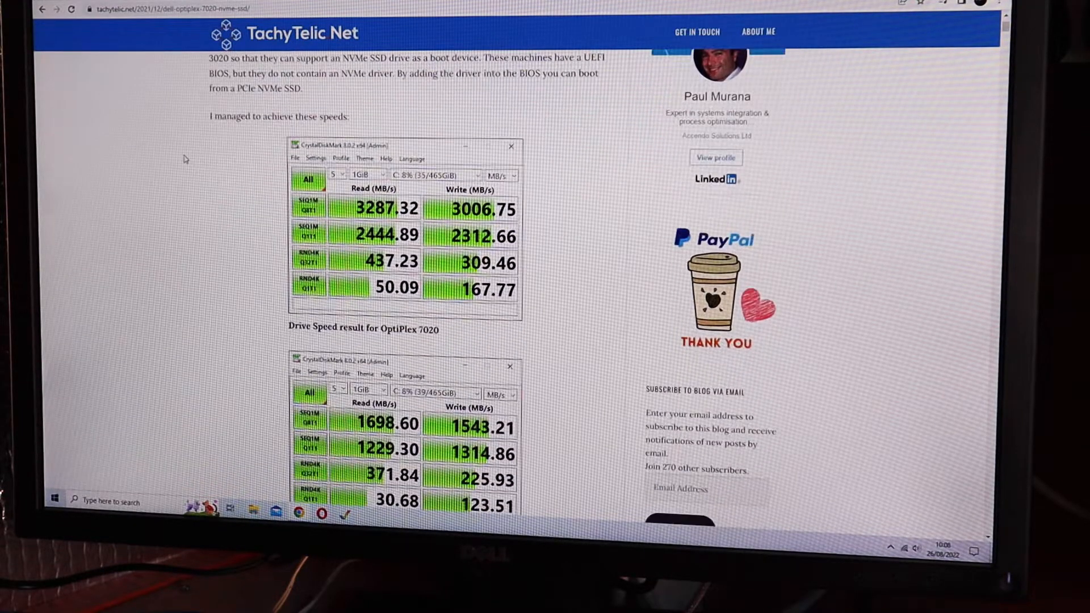
scroll(down, 3)
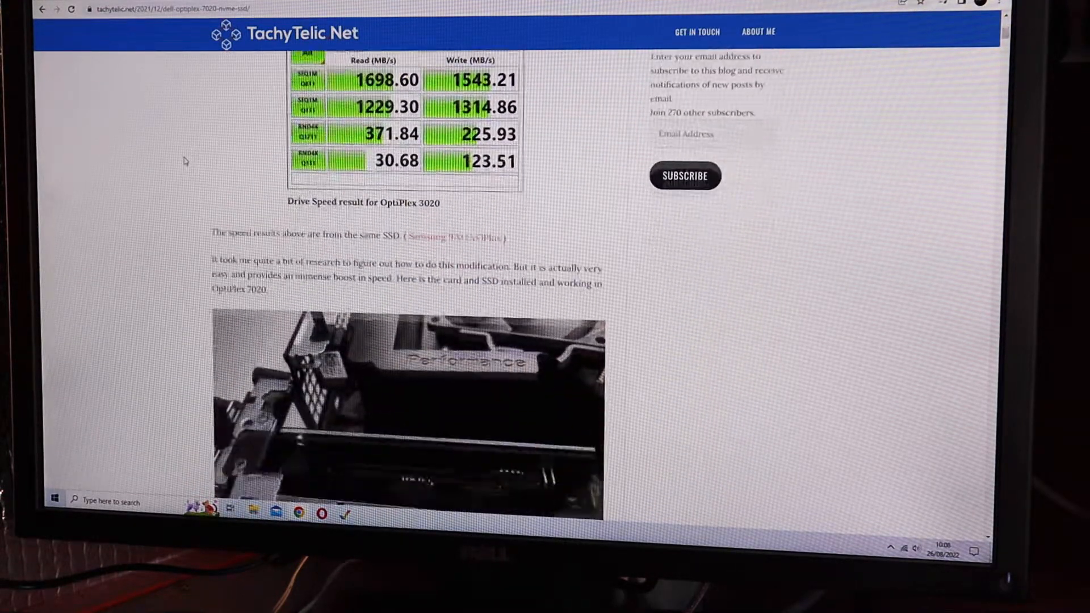
scroll(down, 3)
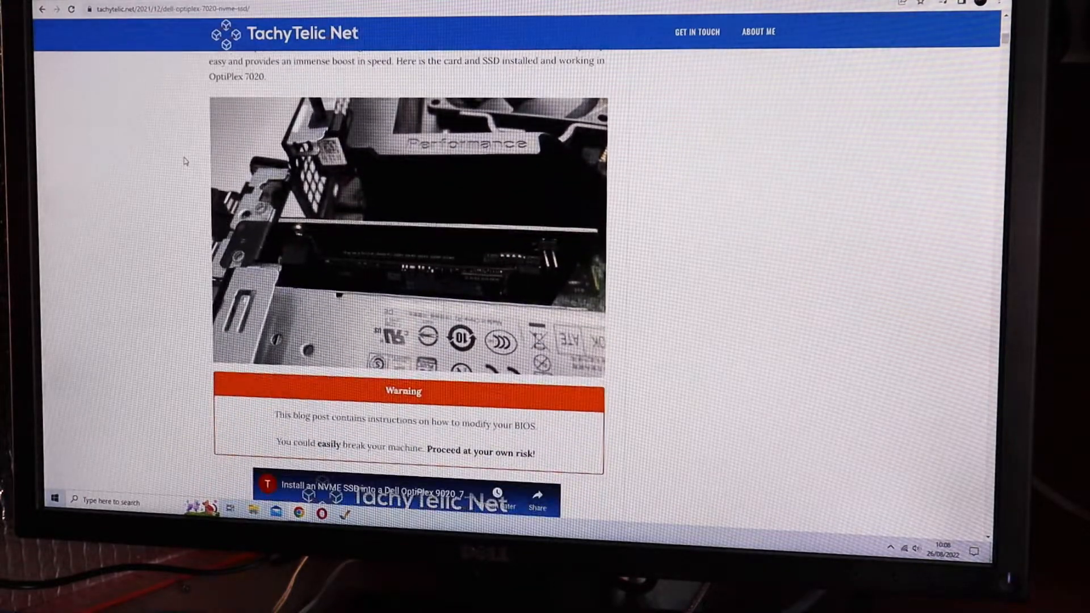
scroll(down, 3)
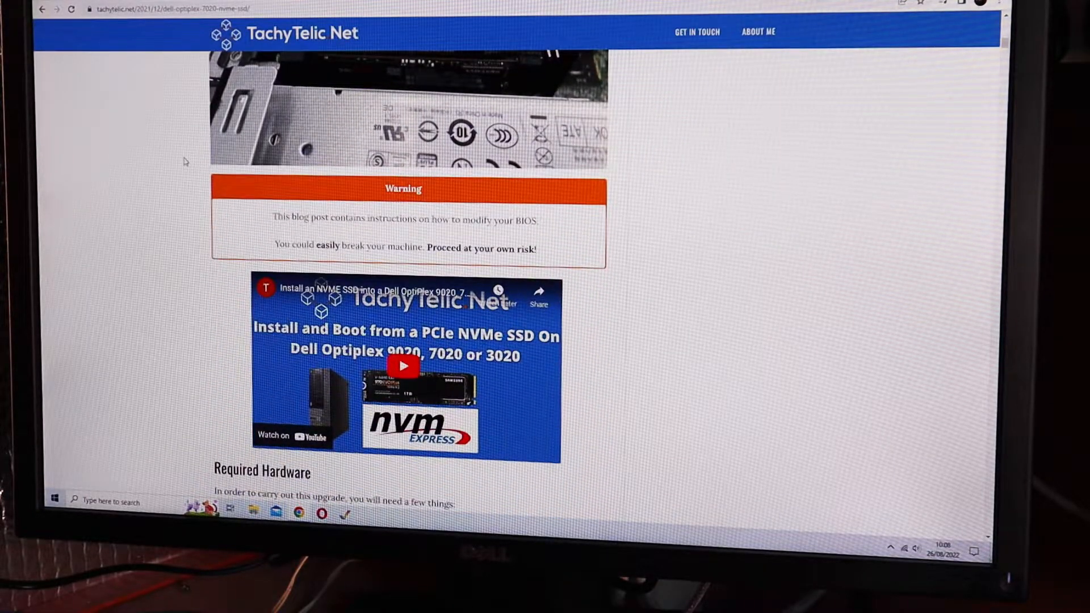
scroll(down, 3)
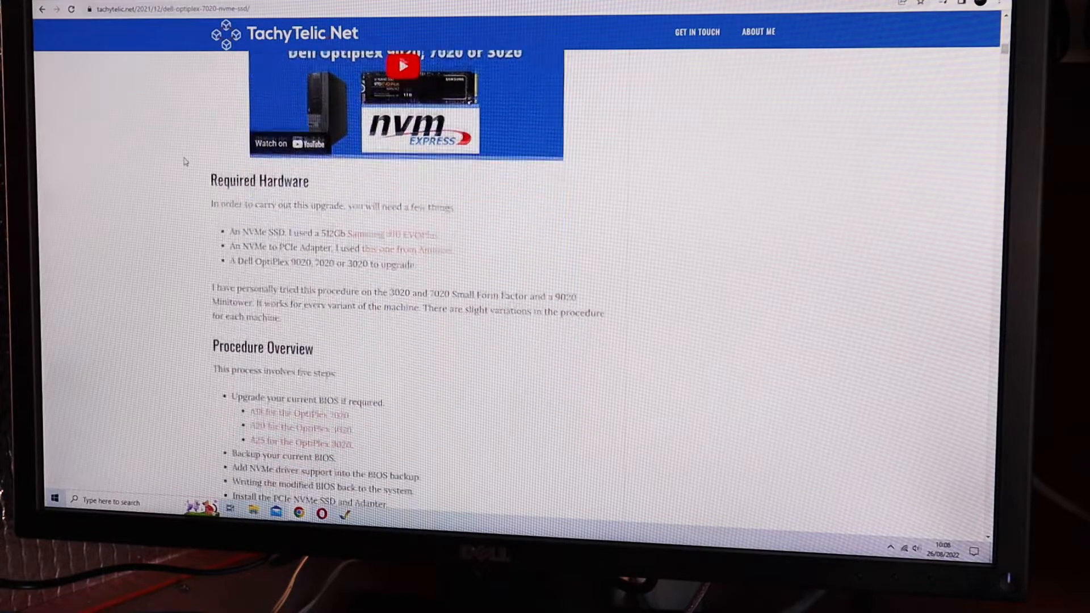
scroll(up, 3)
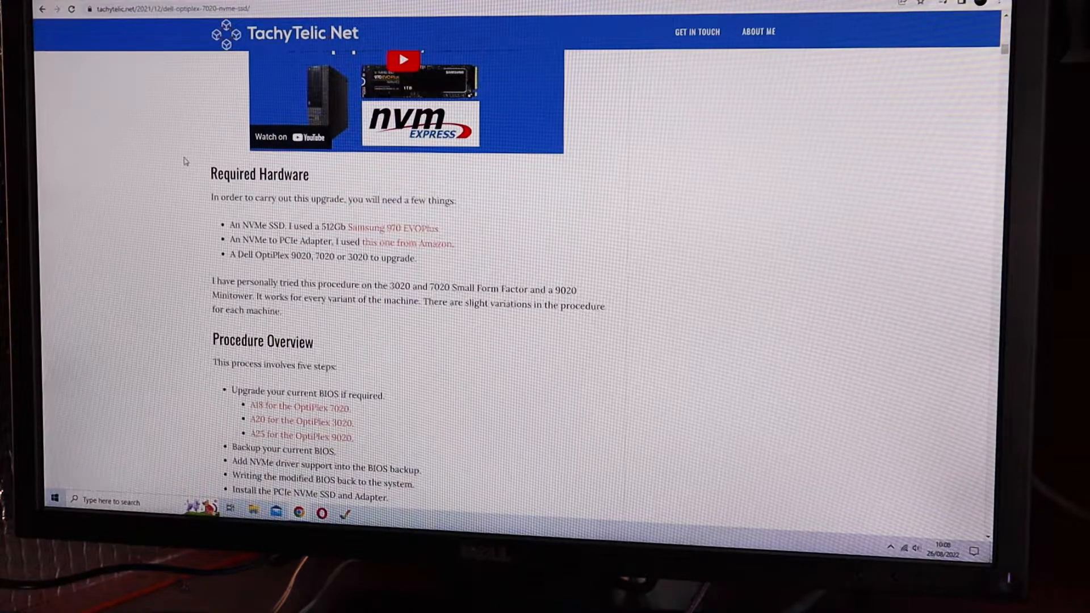